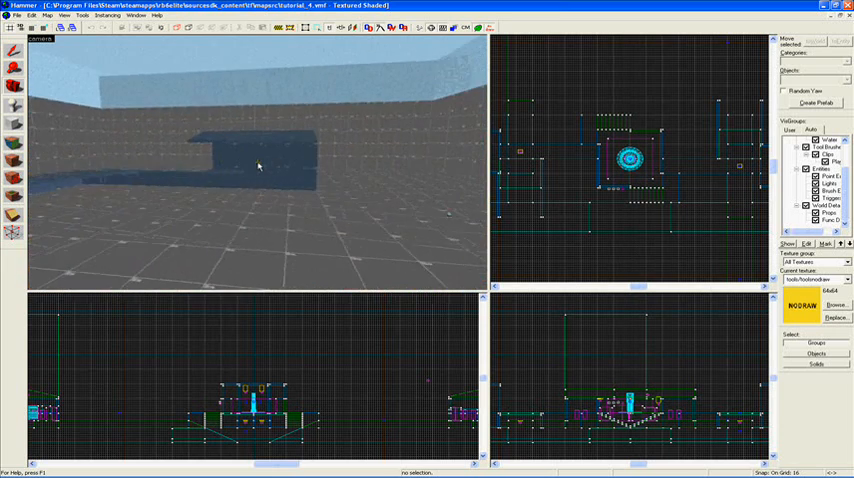
- Load the compiled portal file from the Map menu to show blue vis leaf outlines
click(34, 15)
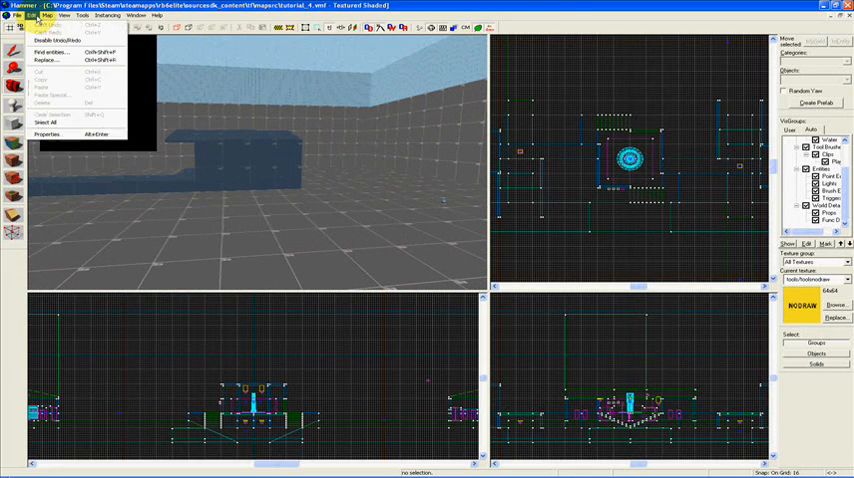
click(46, 16)
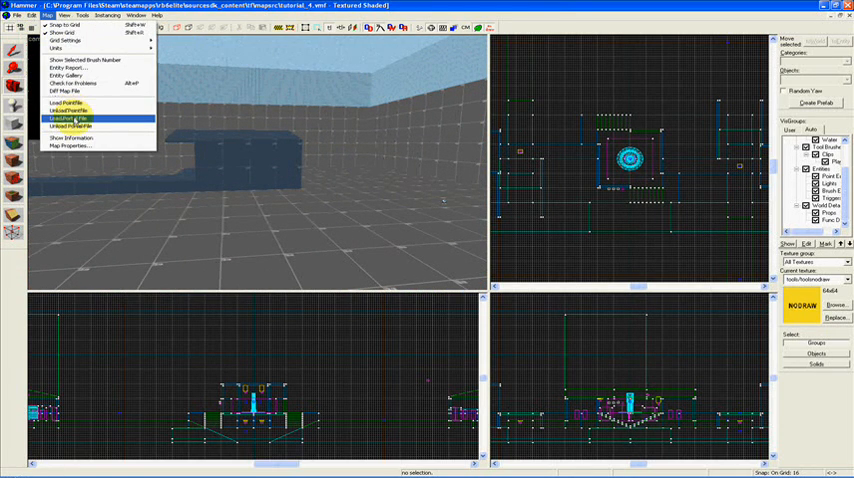
click(68, 118)
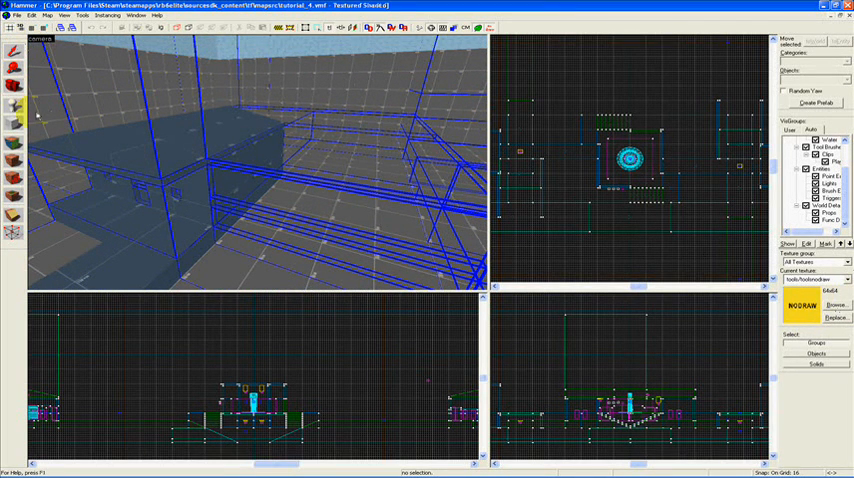
mouse_move(310, 208)
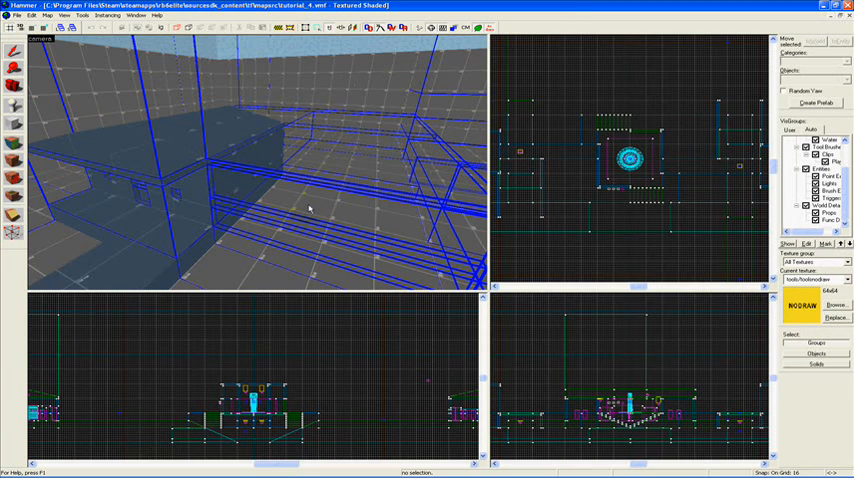
mouse_move(287, 124)
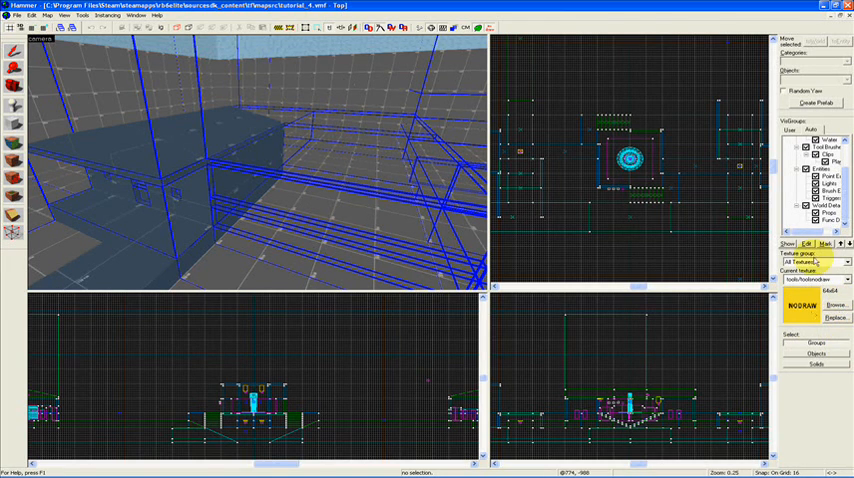
- Choose tools/toolsskip as the current texture for the new brush
click(836, 304)
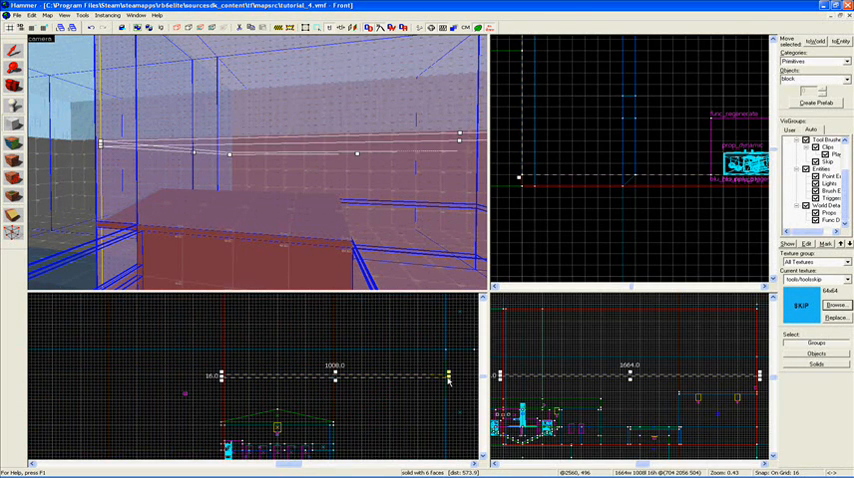
- Create the drawn skip brush and pick tools/toolshint as the next texture
click(250, 205)
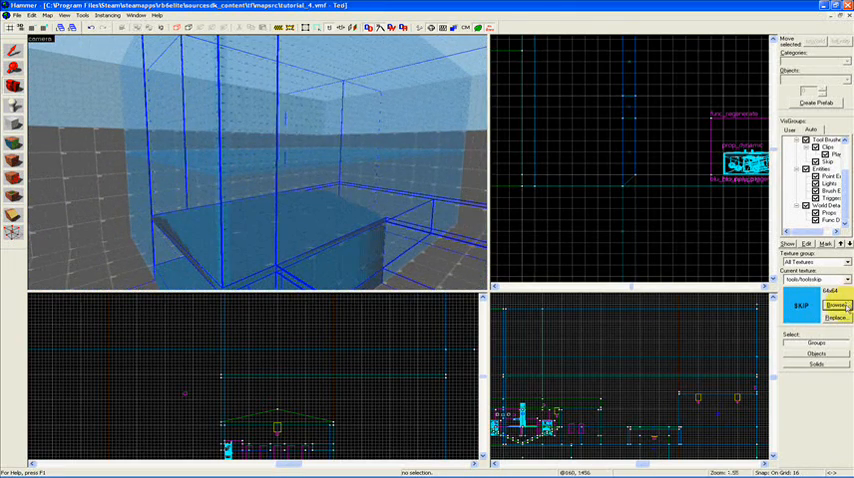
click(835, 306)
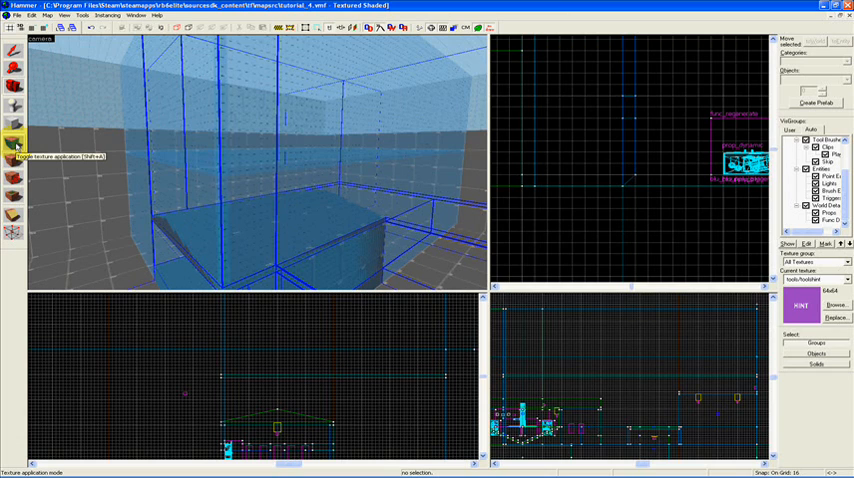
- Switch to texture application mode to bring up the Face Edit Sheet
click(15, 143)
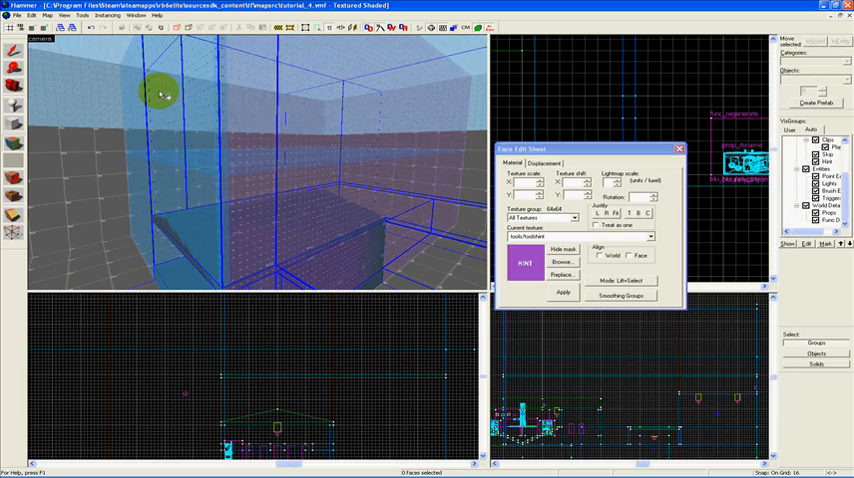
- Select the new brush's faces in the 3D view to apply tools/toolshint
click(679, 148)
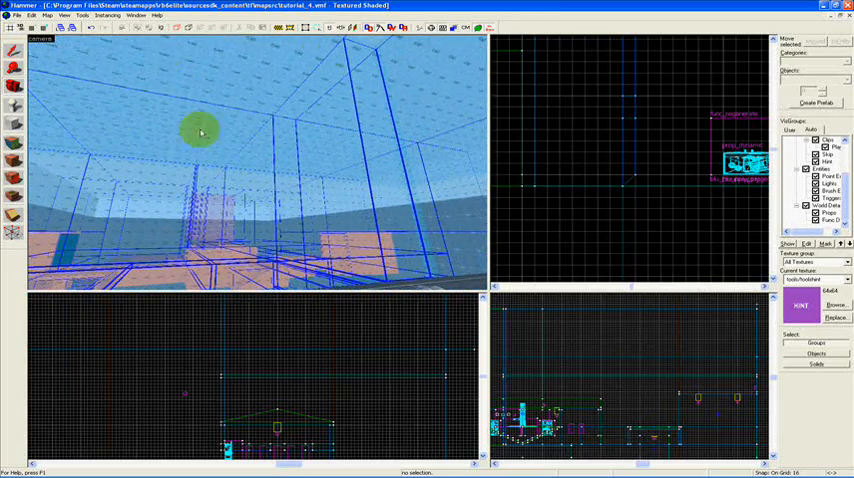
mouse_move(100, 80)
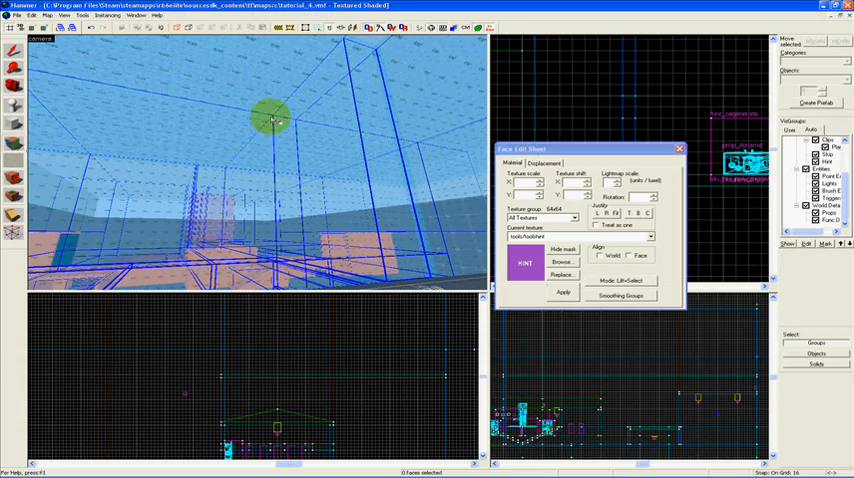
click(679, 148)
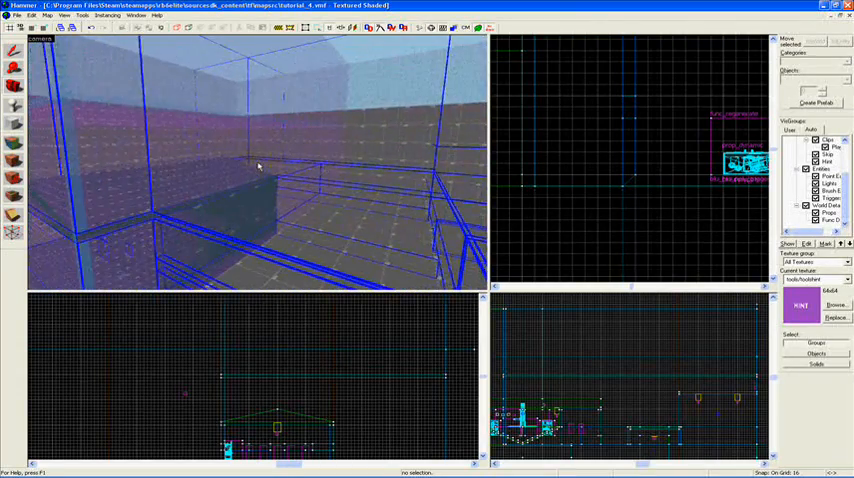
- Run the map compile with BSP and VIS on Normal and RAD off
click(17, 15)
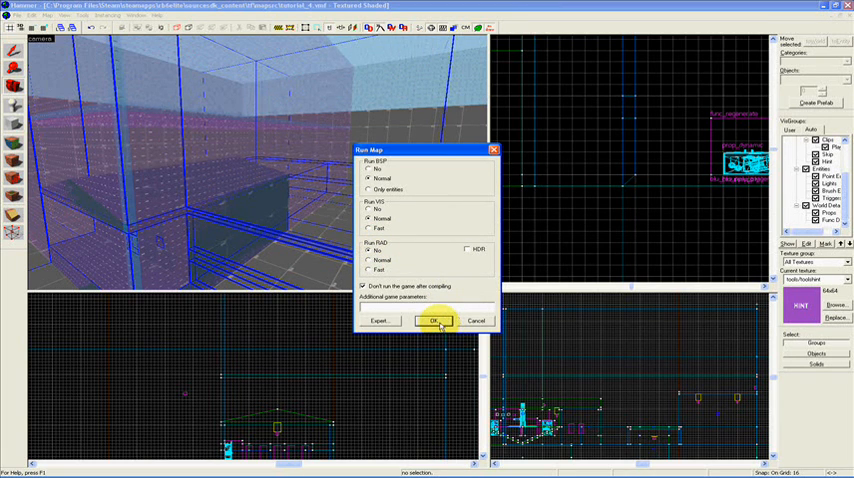
click(432, 320)
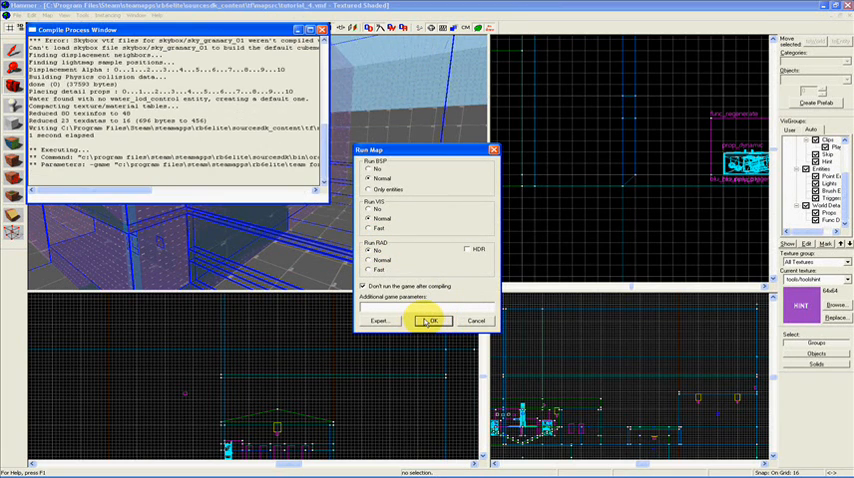
click(429, 320)
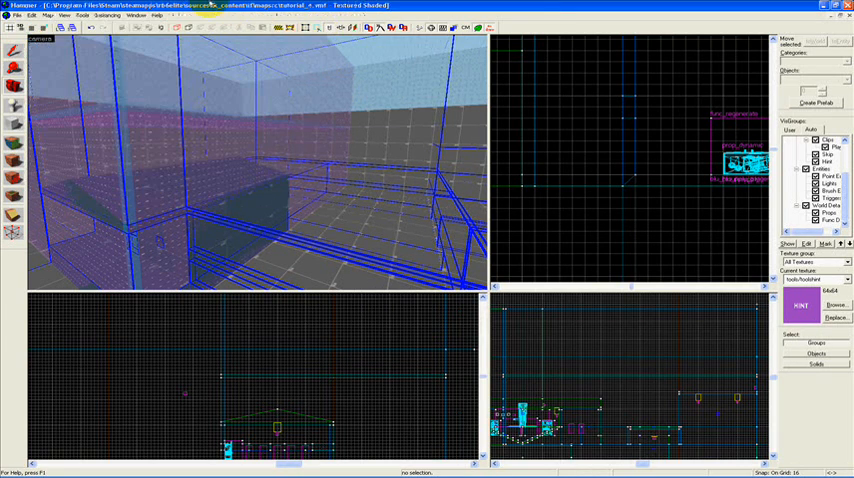
- Open the Map menu to load the recompiled portal file
click(45, 14)
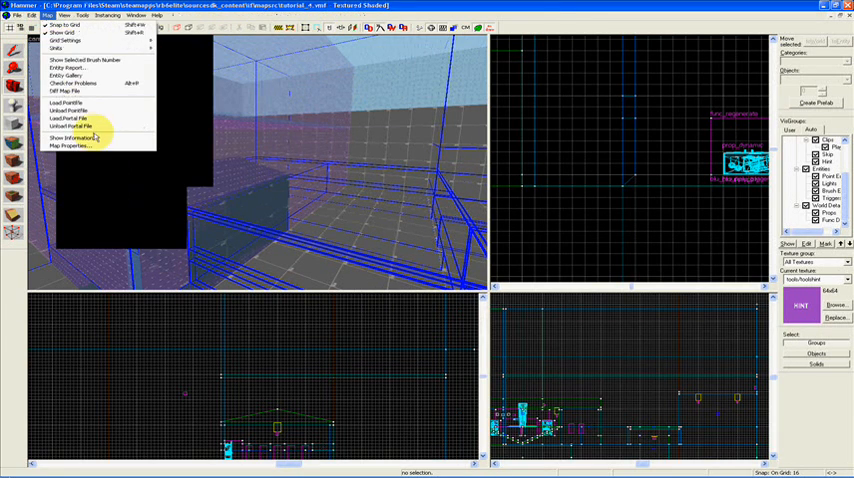
mouse_move(68, 118)
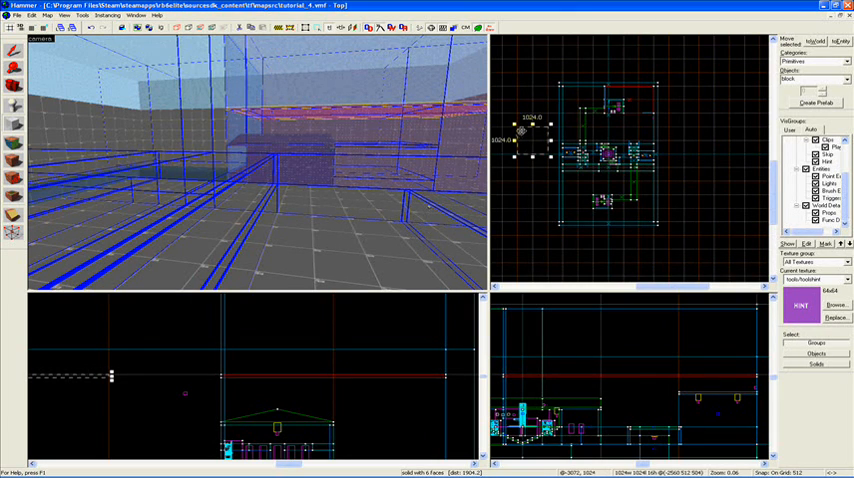
click(13, 54)
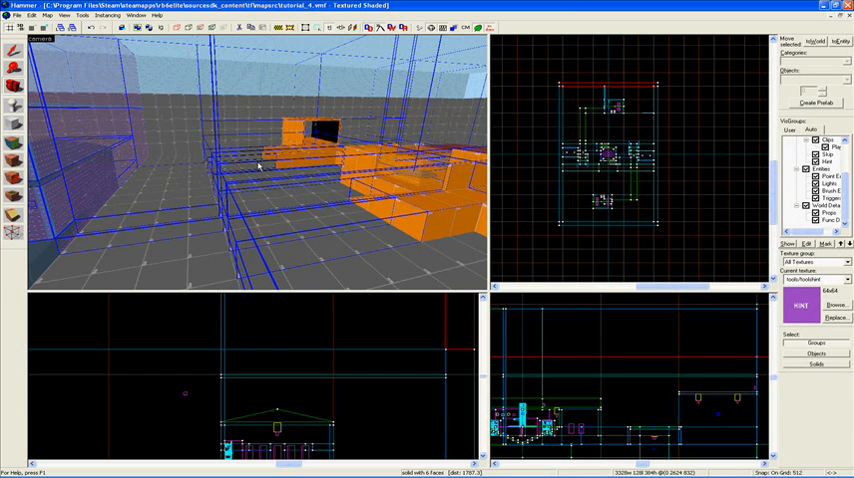
mouse_move(122, 128)
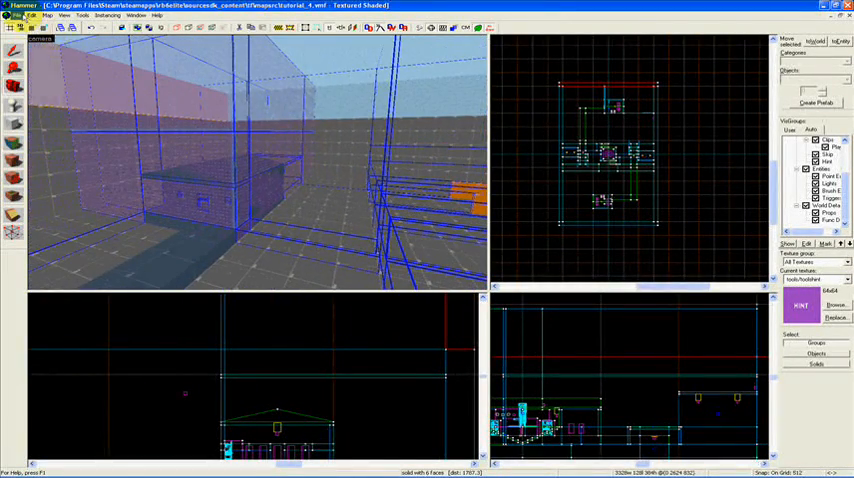
- Save the tutorial_4 map from the File menu
click(17, 16)
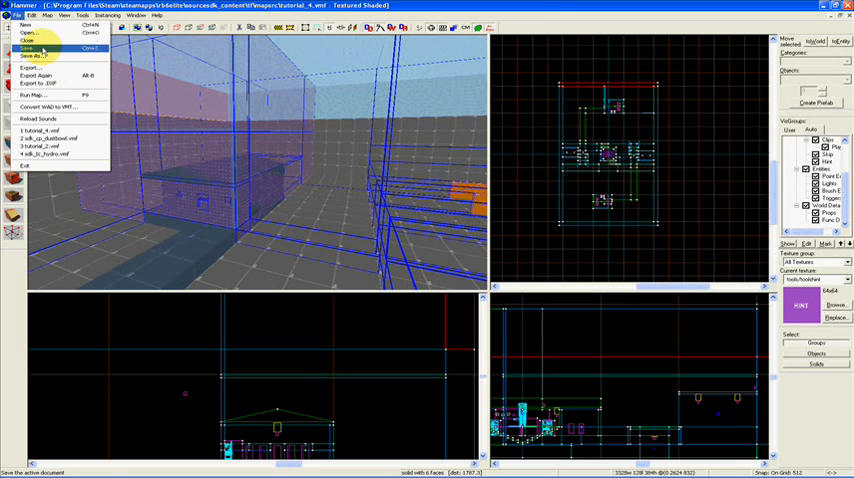
click(27, 48)
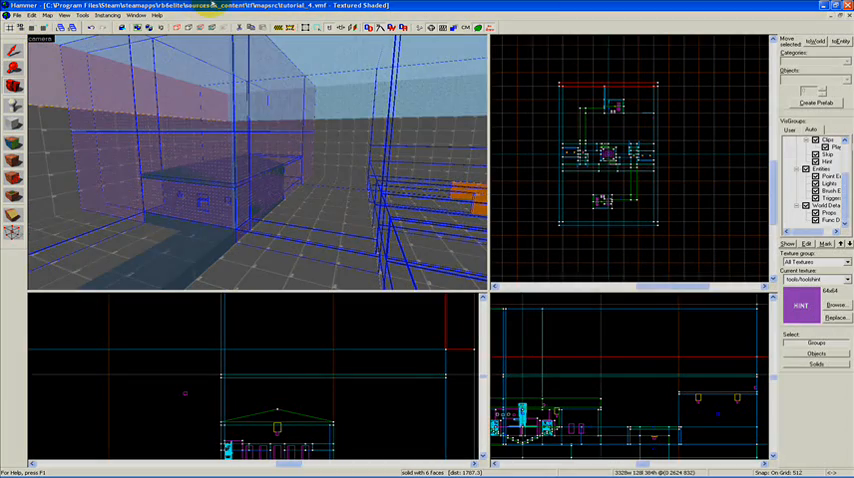